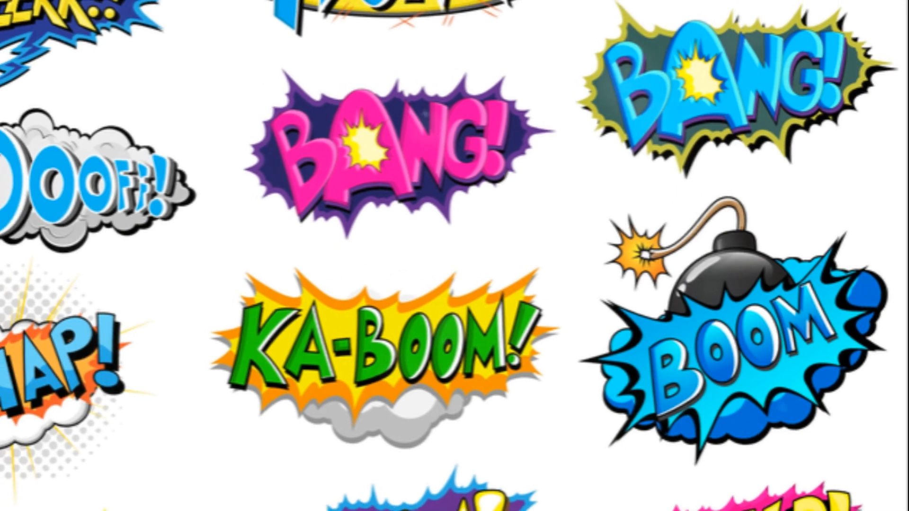
{"action": "scroll", "scroll_direction": "down", "scroll_amount": 3}
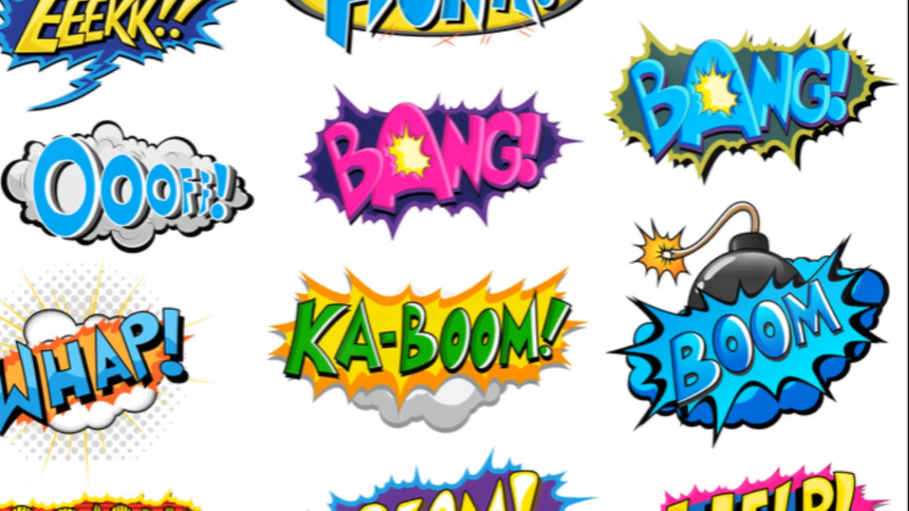